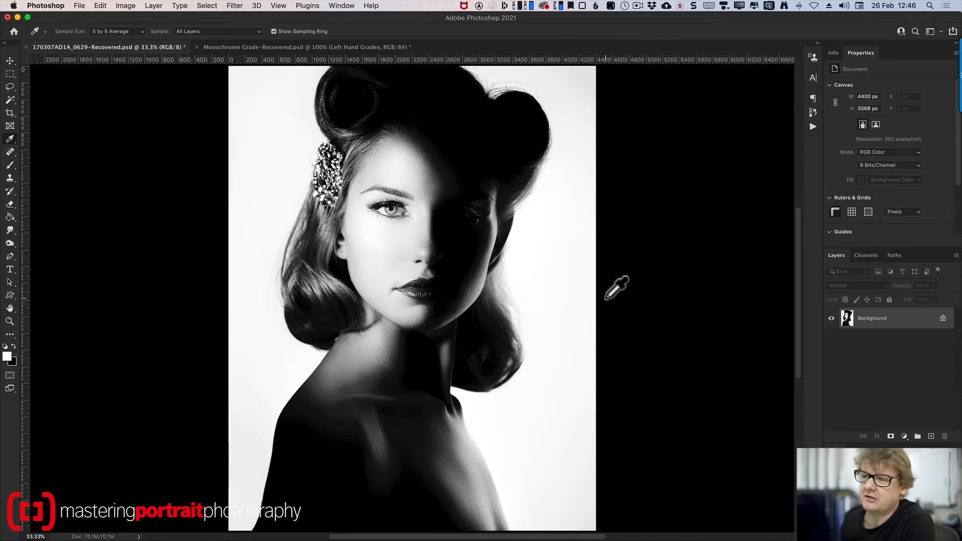
Sample the shoulder shadow twice with the Eyedropper; it reads pure black 0, 0, 0
left_click(453, 390)
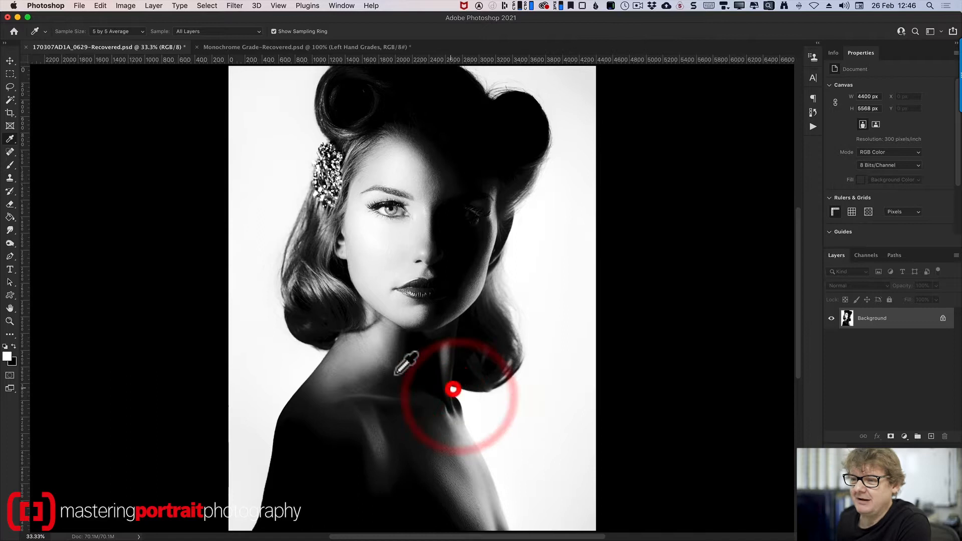
mouse_move(307, 497)
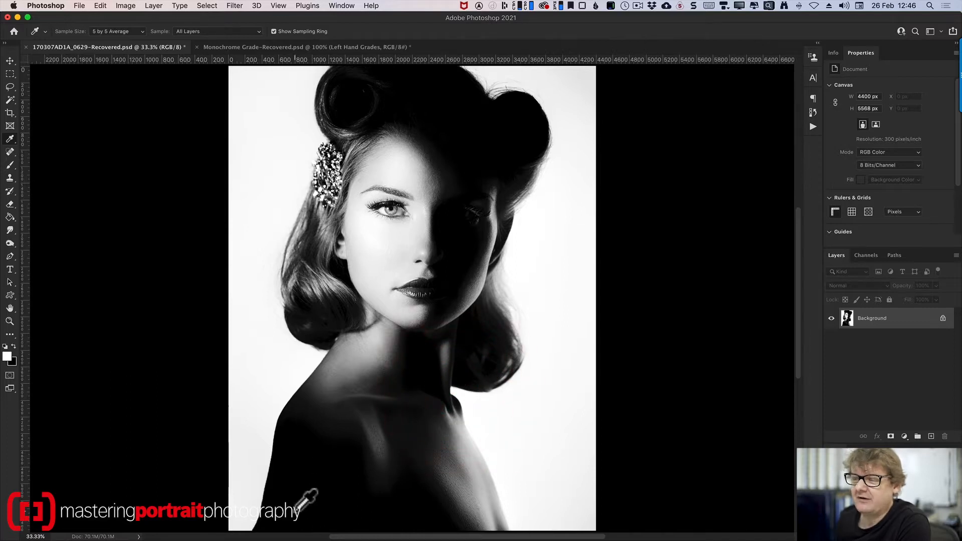
mouse_move(830, 68)
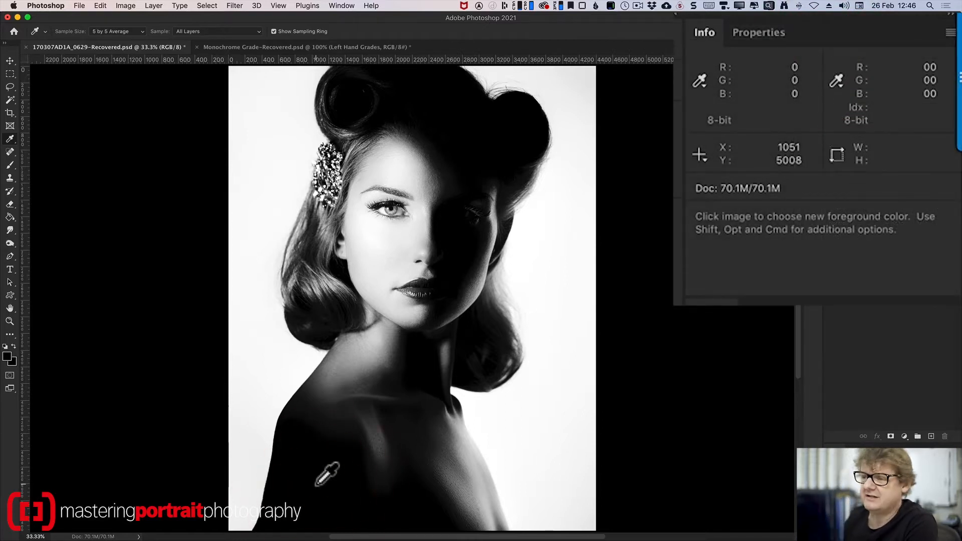
left_click(469, 427)
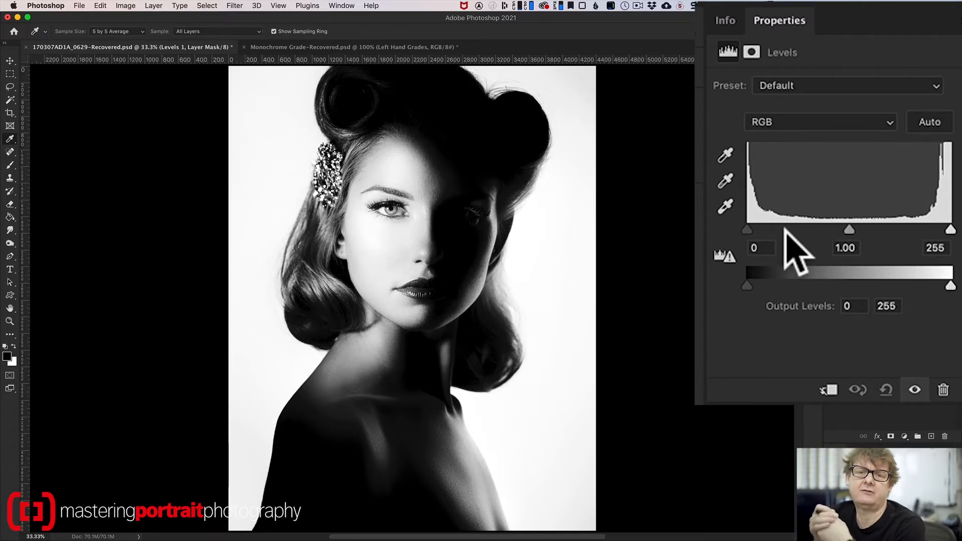
mouse_move(761, 252)
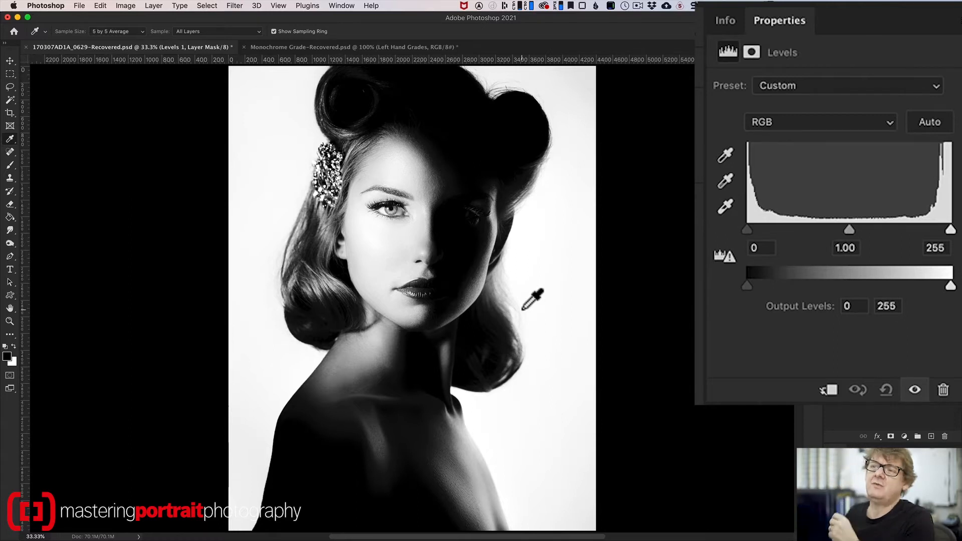
Switch to the Monochrome Grade chart and toggle the Right and Left Hand Grades layers off and on
left_click(350, 48)
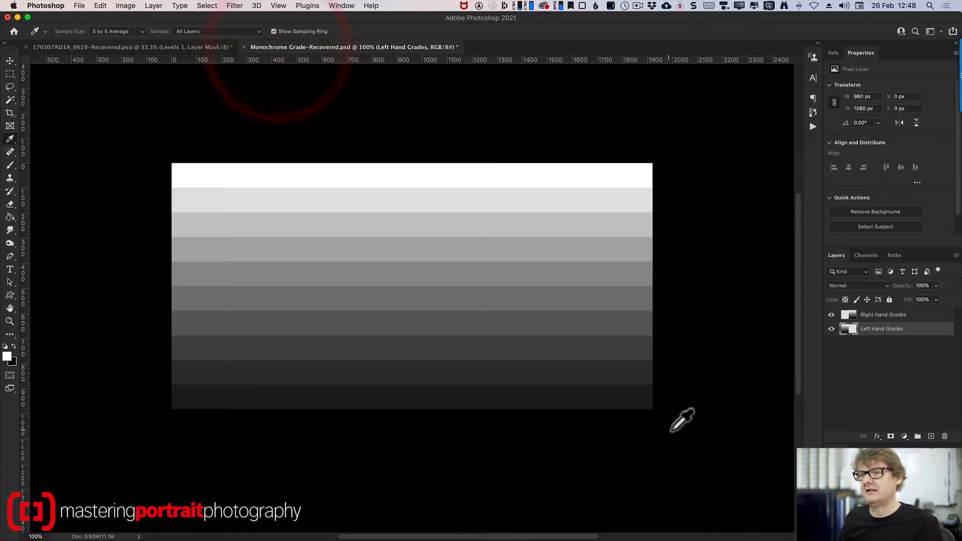
mouse_move(754, 356)
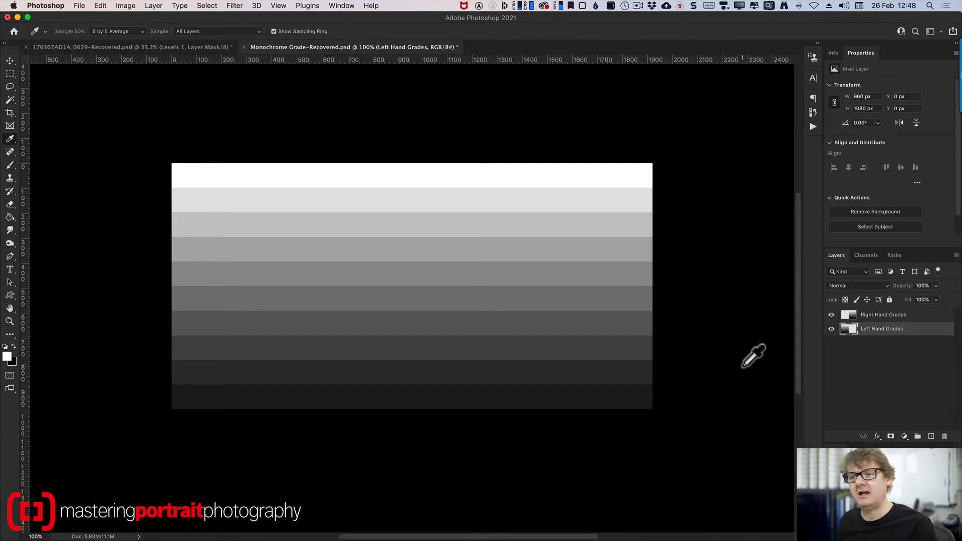
mouse_move(822, 324)
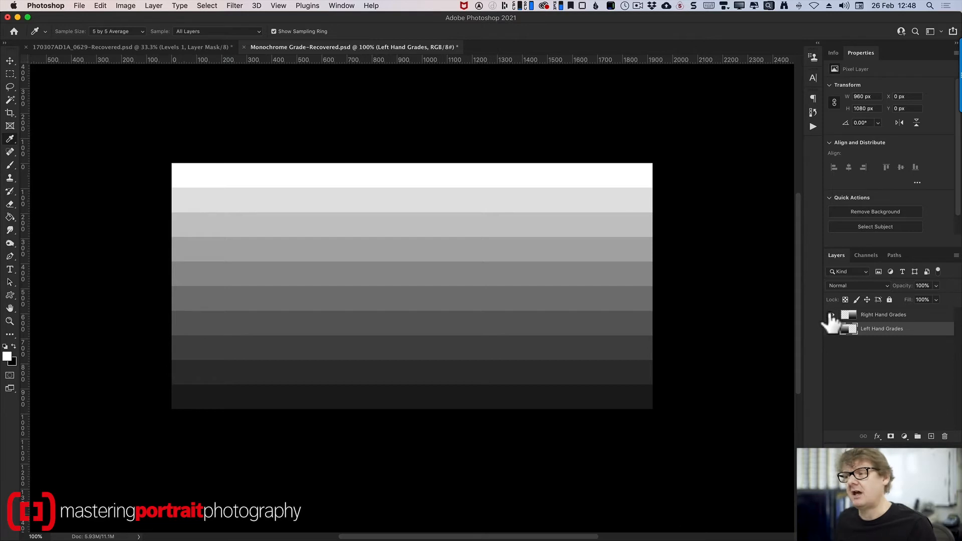
left_click(835, 315)
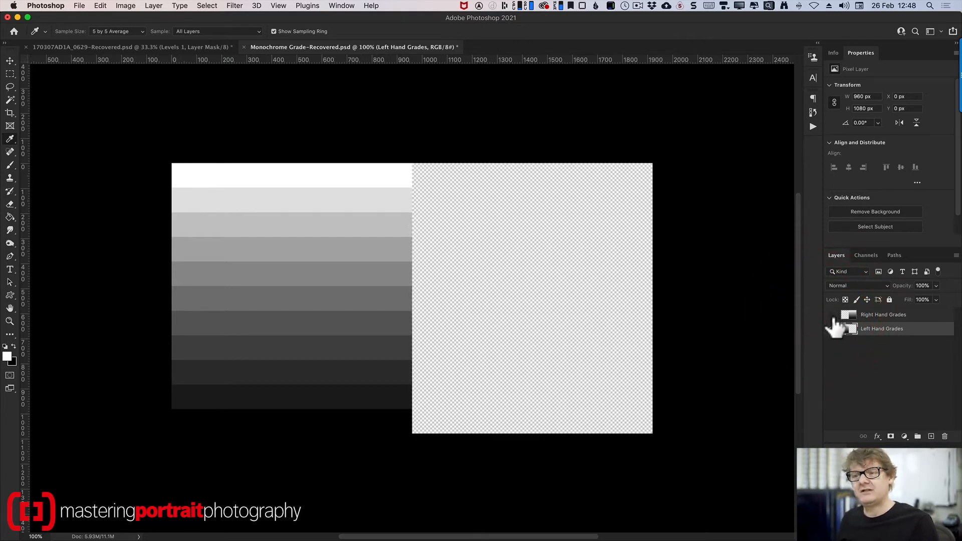
left_click(832, 314)
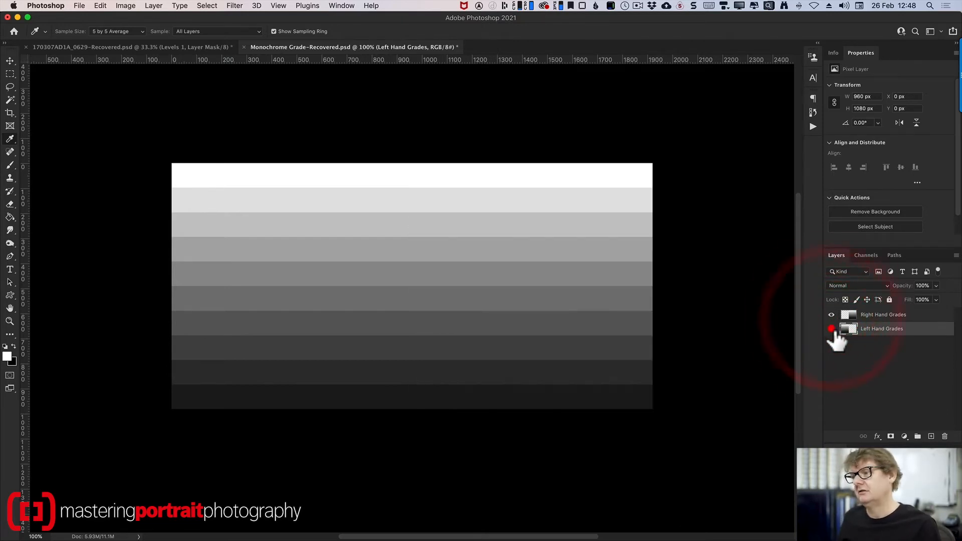
left_click(833, 329)
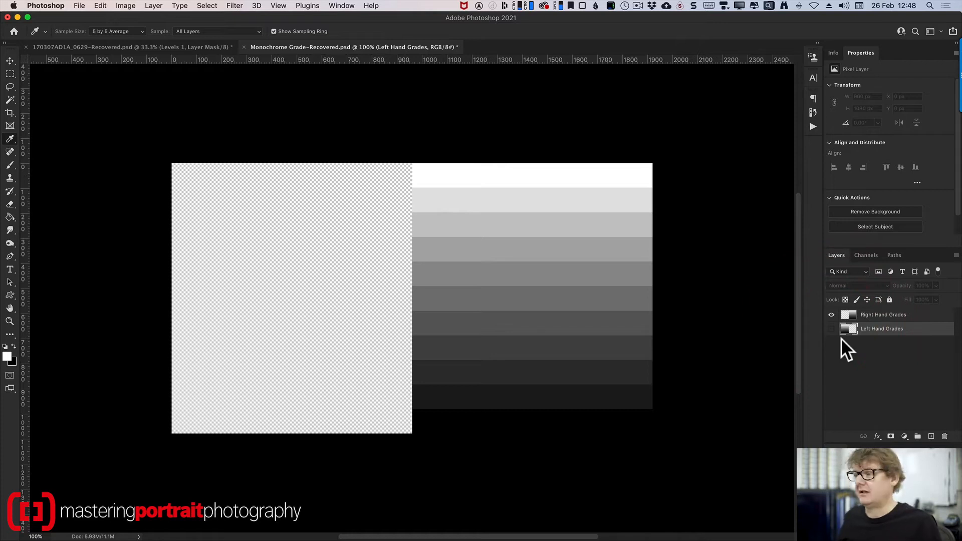
left_click(832, 329)
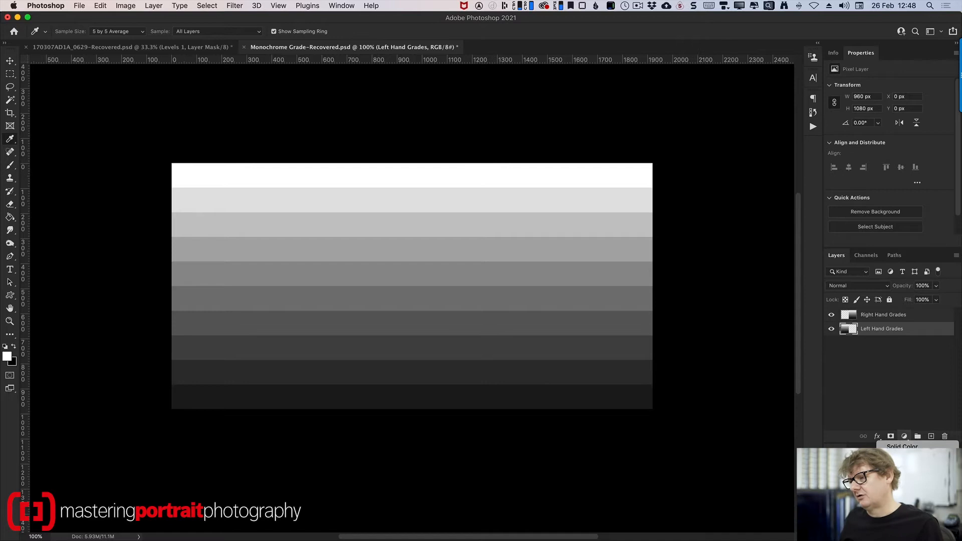
Add a Levels adjustment layer above Left Hand Grades from the adjustment layer list
left_click(905, 436)
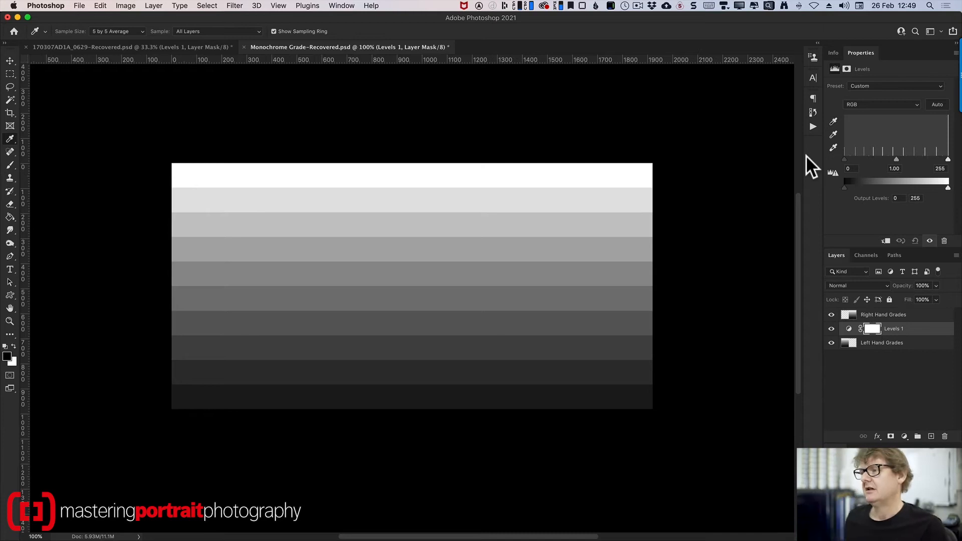
mouse_move(900, 199)
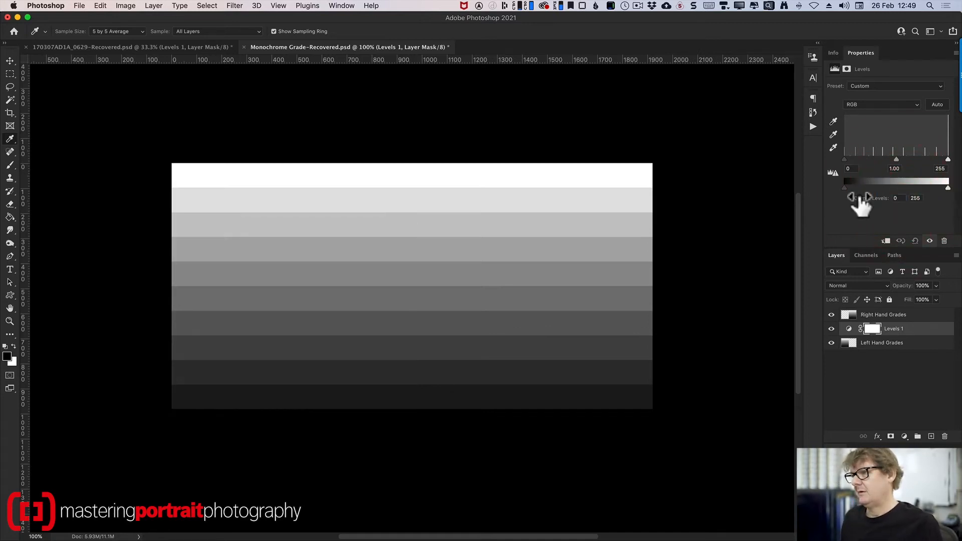
mouse_move(914, 198)
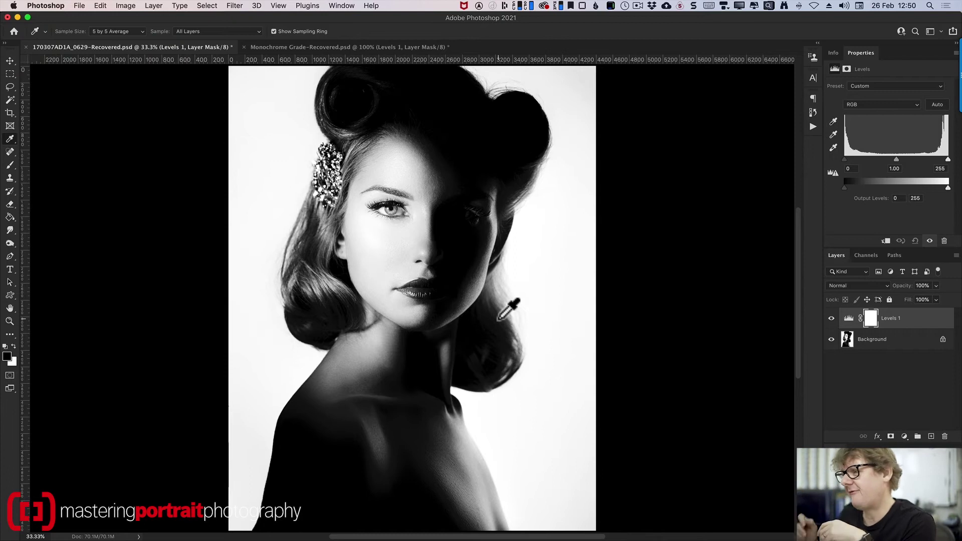
mouse_move(898, 196)
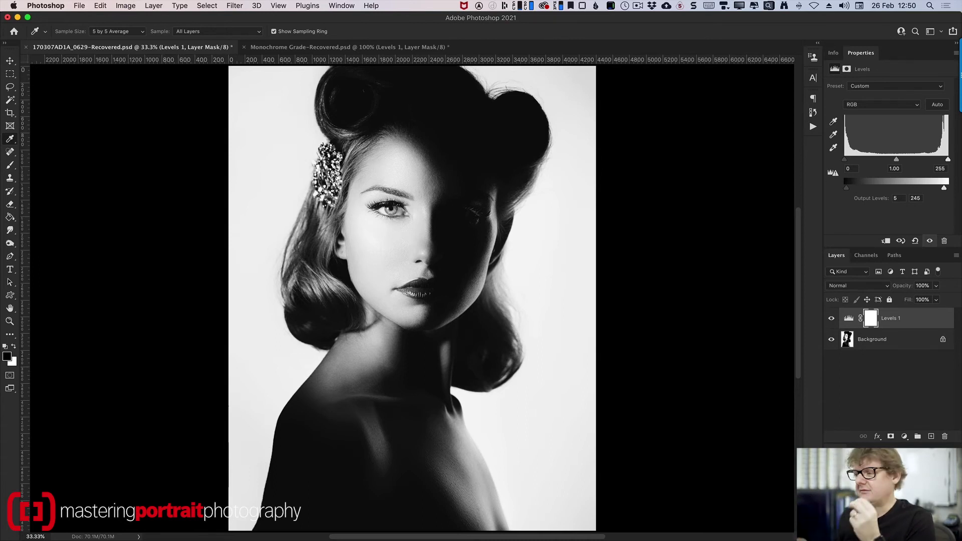
mouse_move(904, 437)
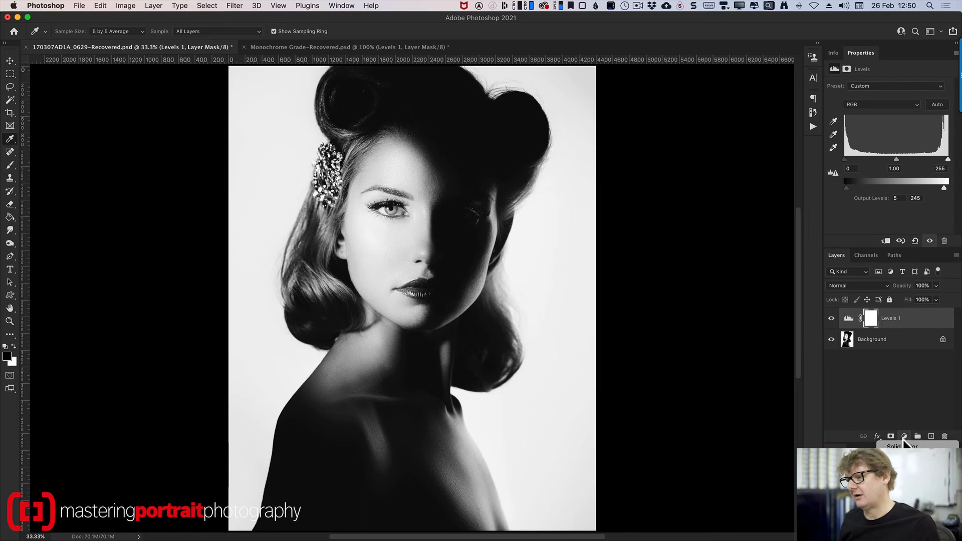
left_click(905, 436)
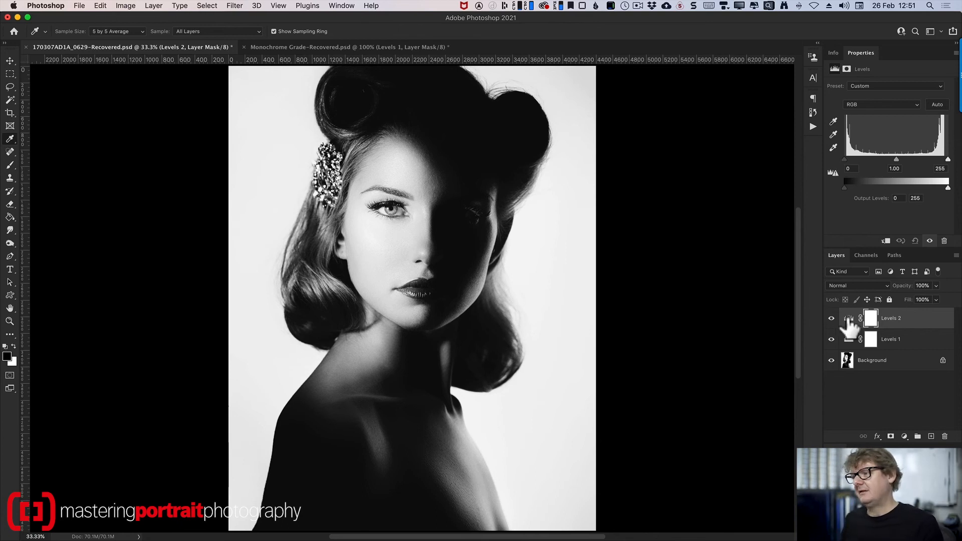
left_click(944, 436)
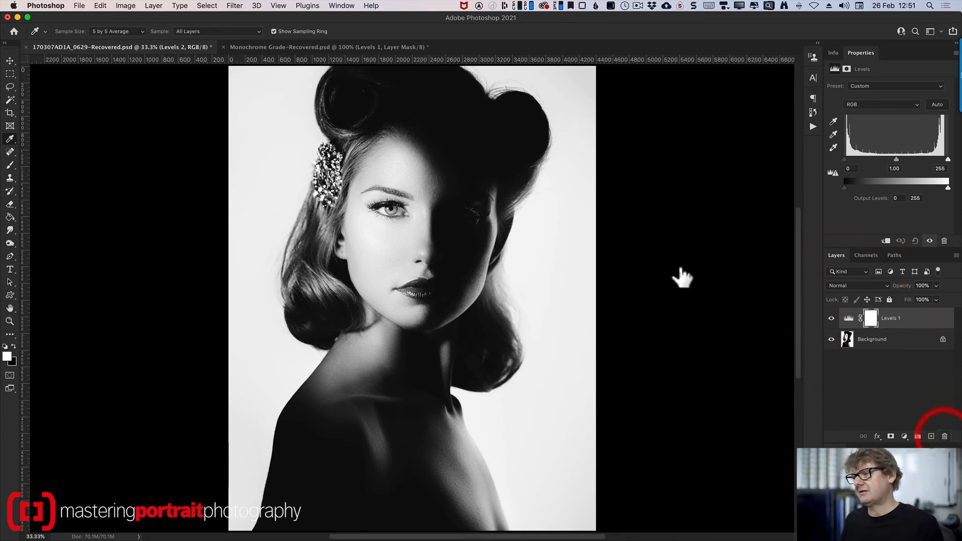